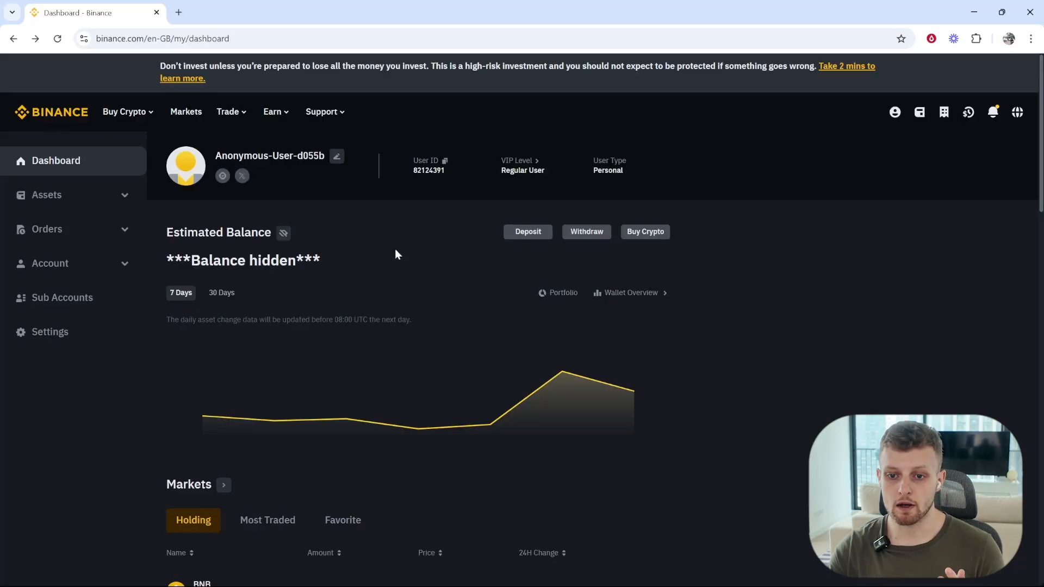
{"action": "mouse_move", "coordinate": [382, 248]}
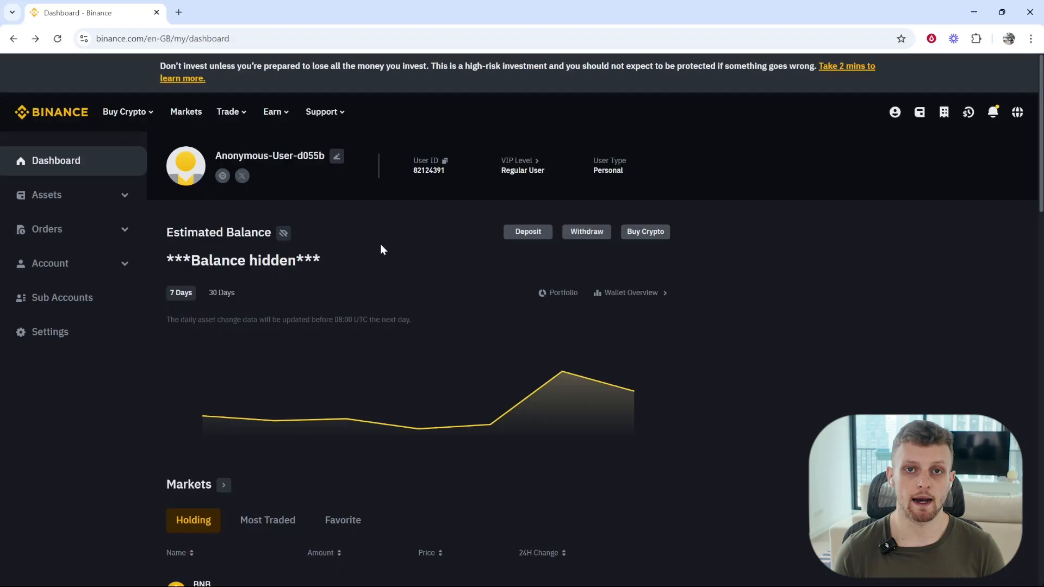
{"action": "mouse_move", "coordinate": [400, 239]}
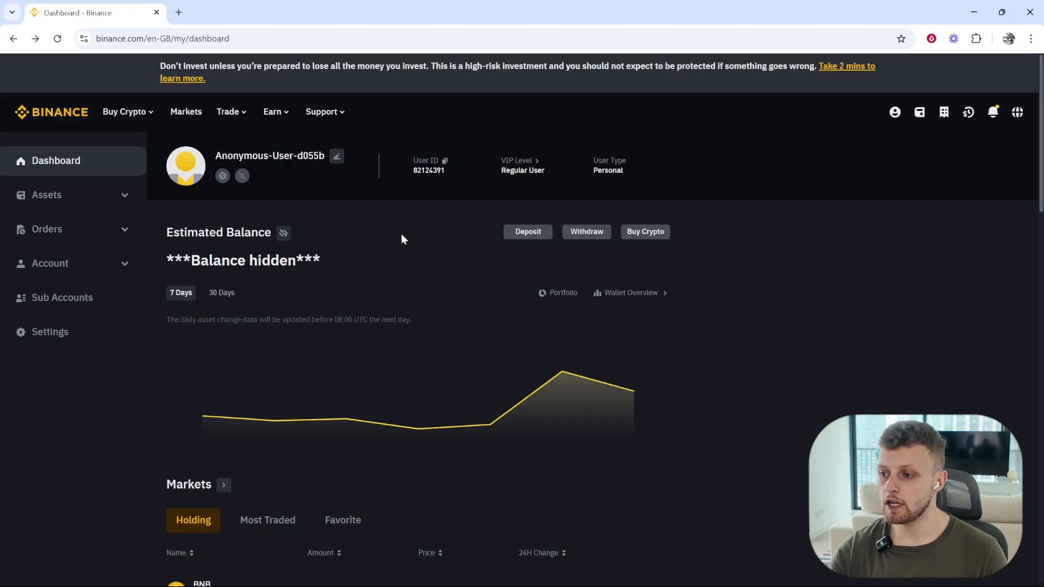
- Check recent notifications and the profile menu, then land on the account dashboard
{"action": "left_click", "coordinate": [991, 111]}
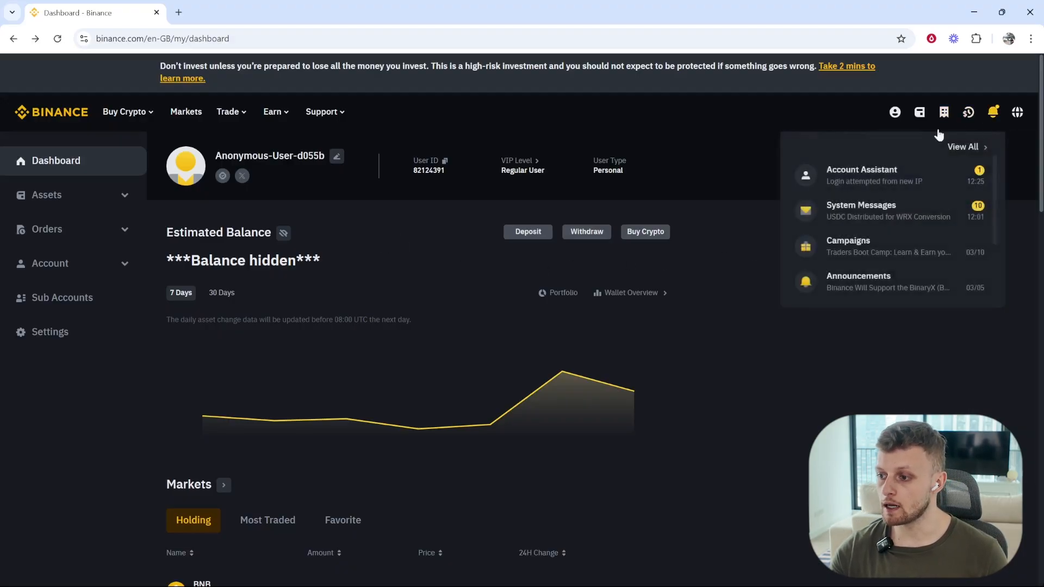
{"action": "left_click", "coordinate": [894, 112]}
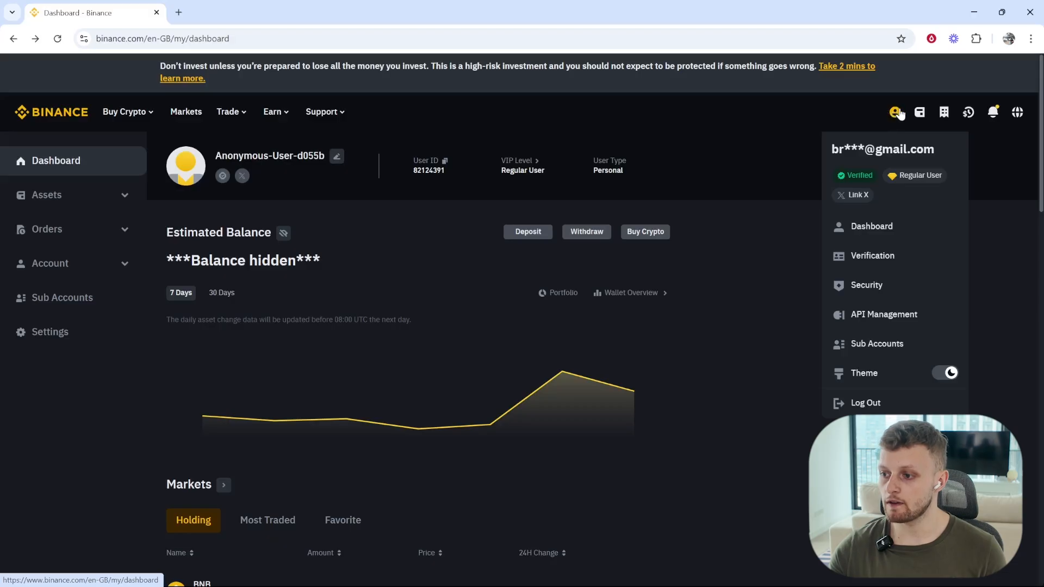
{"action": "mouse_move", "coordinate": [879, 229]}
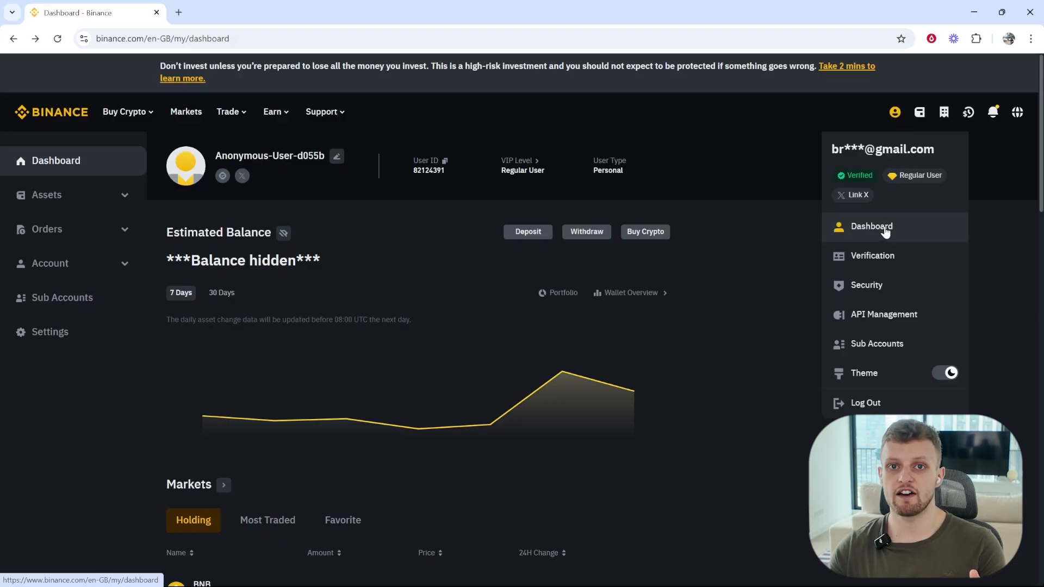
{"action": "left_click", "coordinate": [584, 247]}
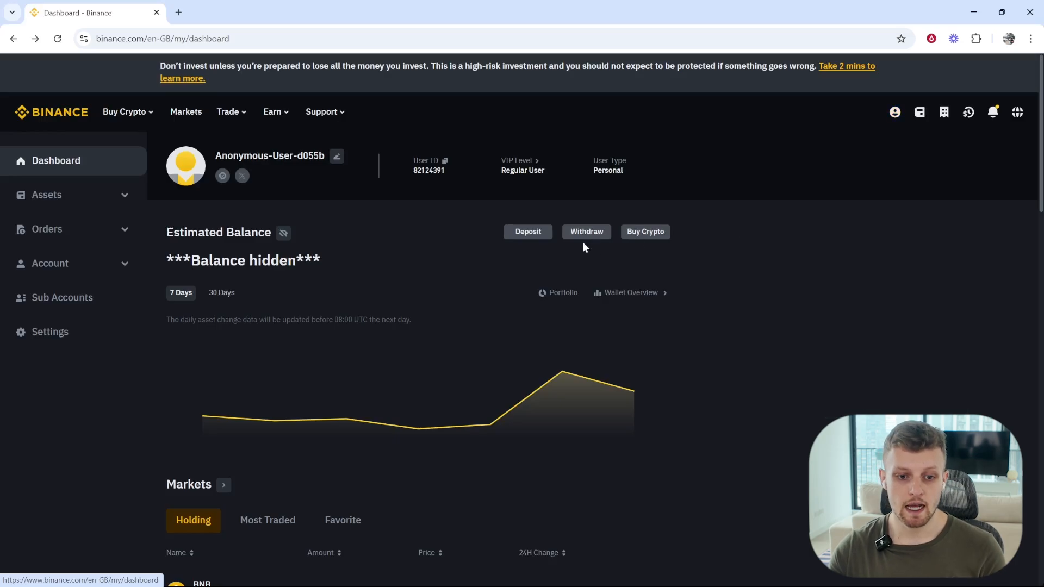
{"action": "mouse_move", "coordinate": [92, 194]}
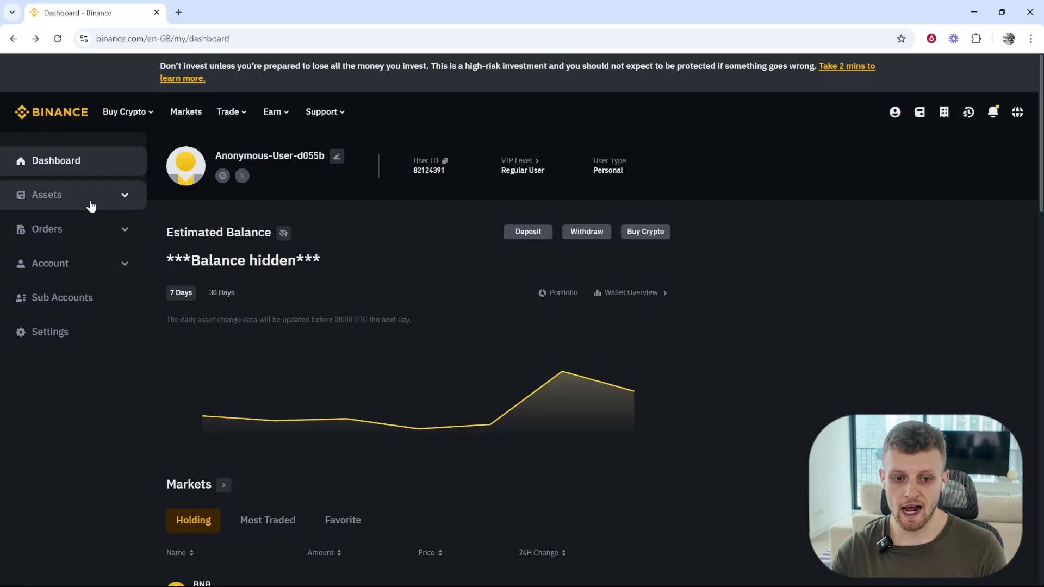
- Show the spot wallet holdings under Assets and reveal the BTC row's action options
{"action": "left_click", "coordinate": [47, 195]}
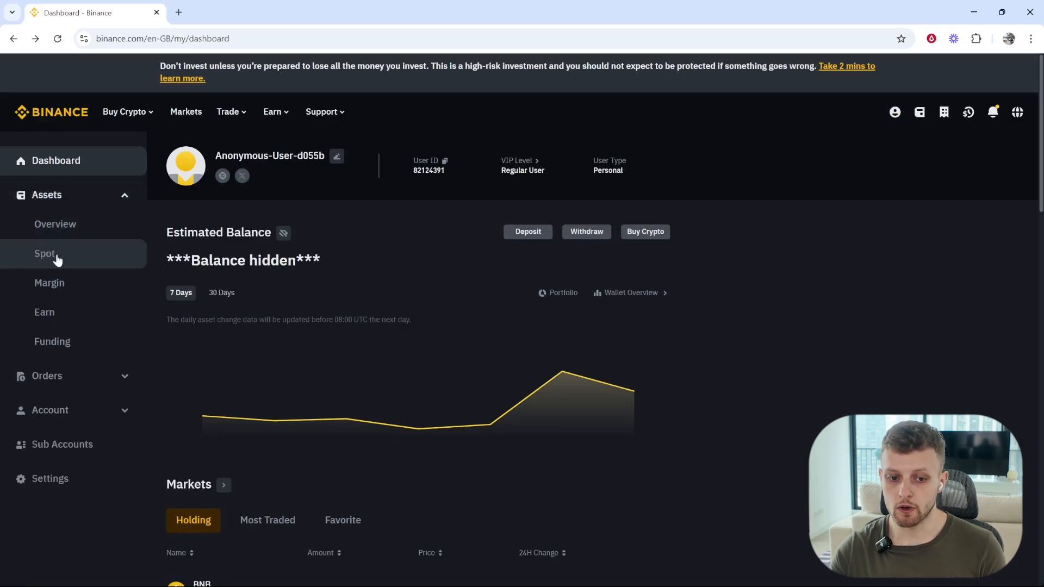
{"action": "left_click", "coordinate": [45, 253]}
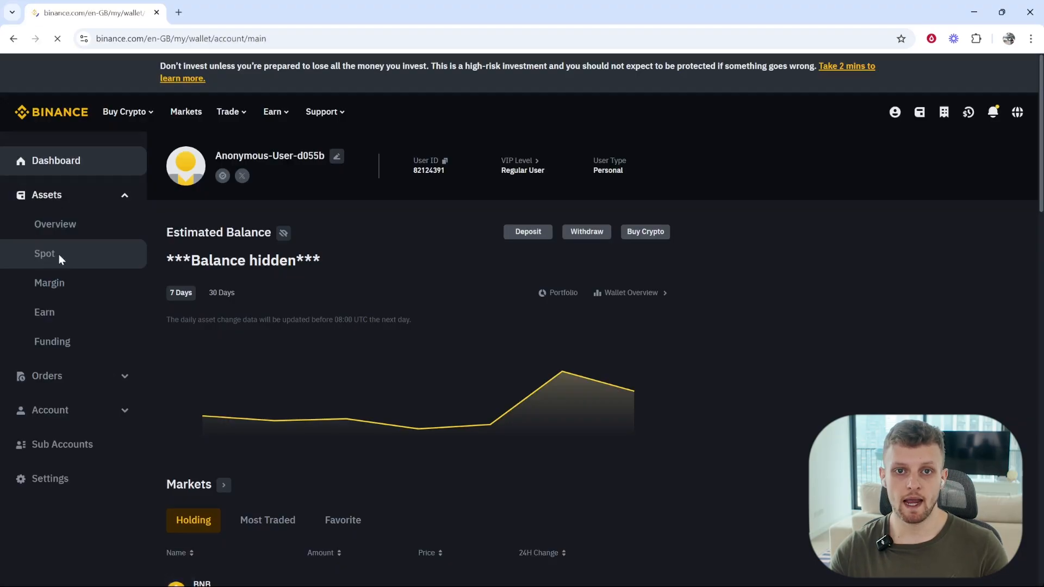
{"action": "left_click", "coordinate": [44, 253]}
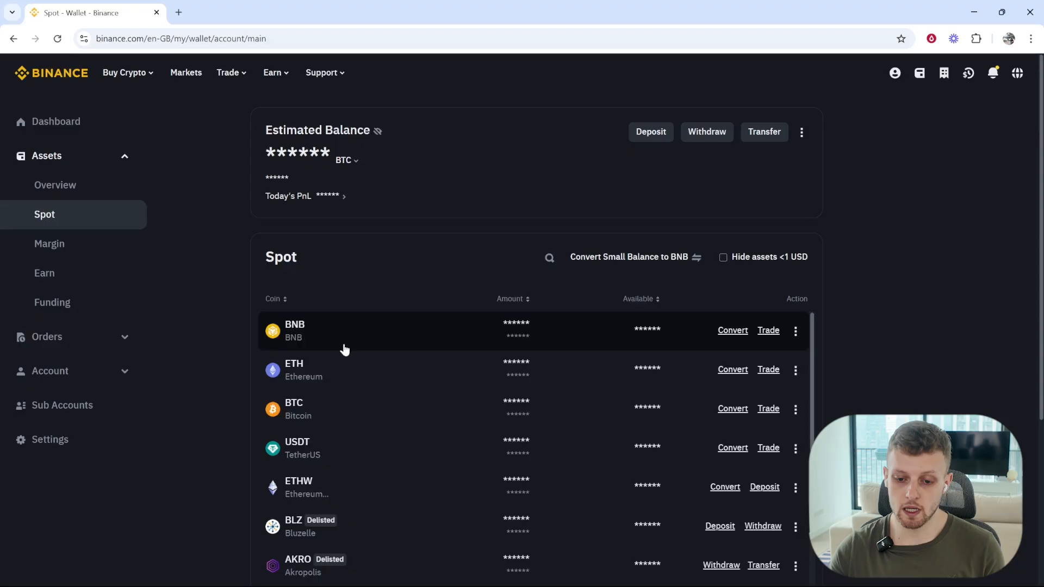
{"action": "scroll", "scroll_direction": "down", "scroll_amount": 3}
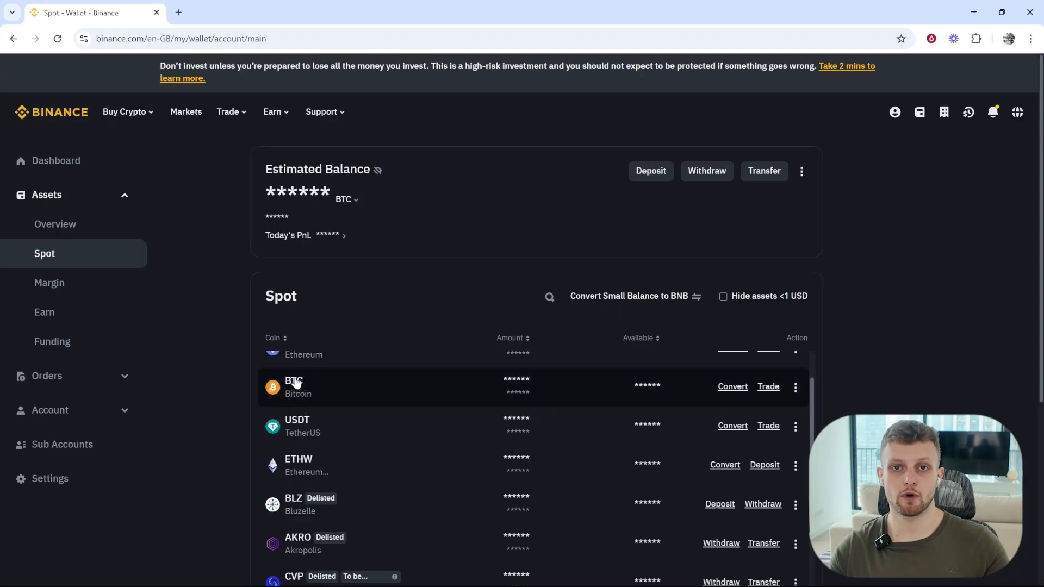
{"action": "mouse_move", "coordinate": [287, 381]}
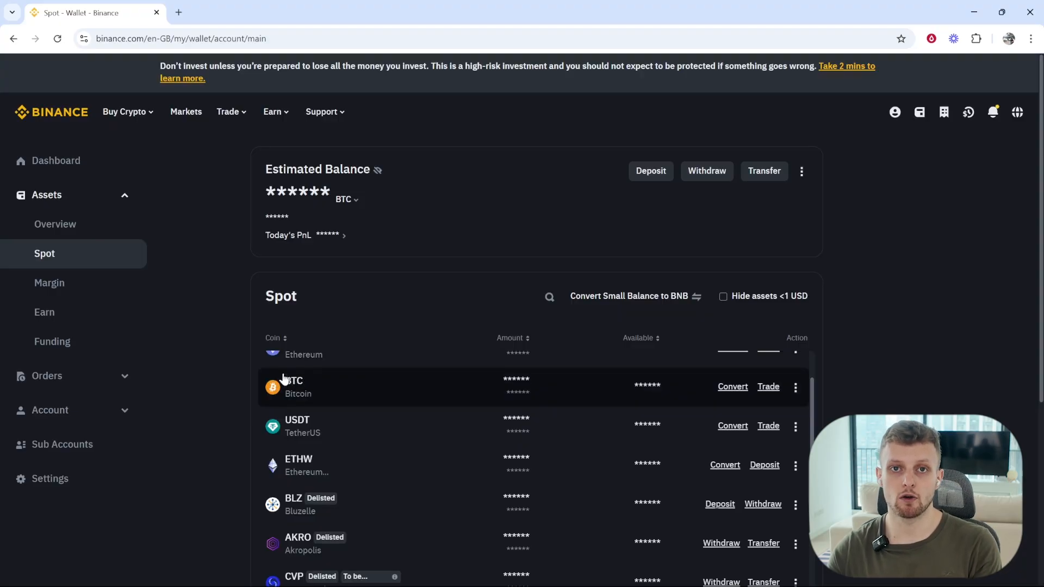
{"action": "mouse_move", "coordinate": [287, 409]}
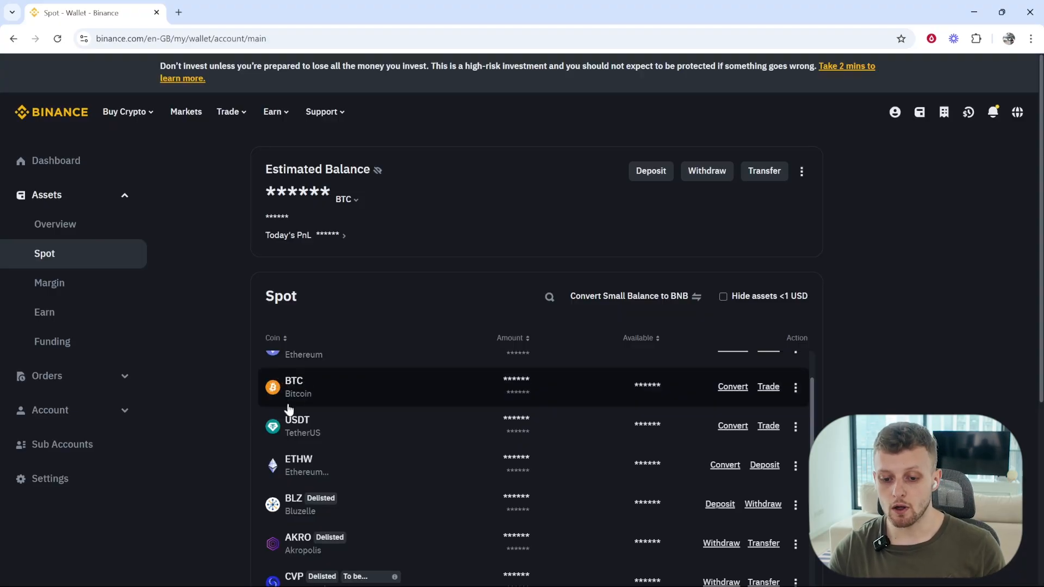
{"action": "mouse_move", "coordinate": [389, 396]}
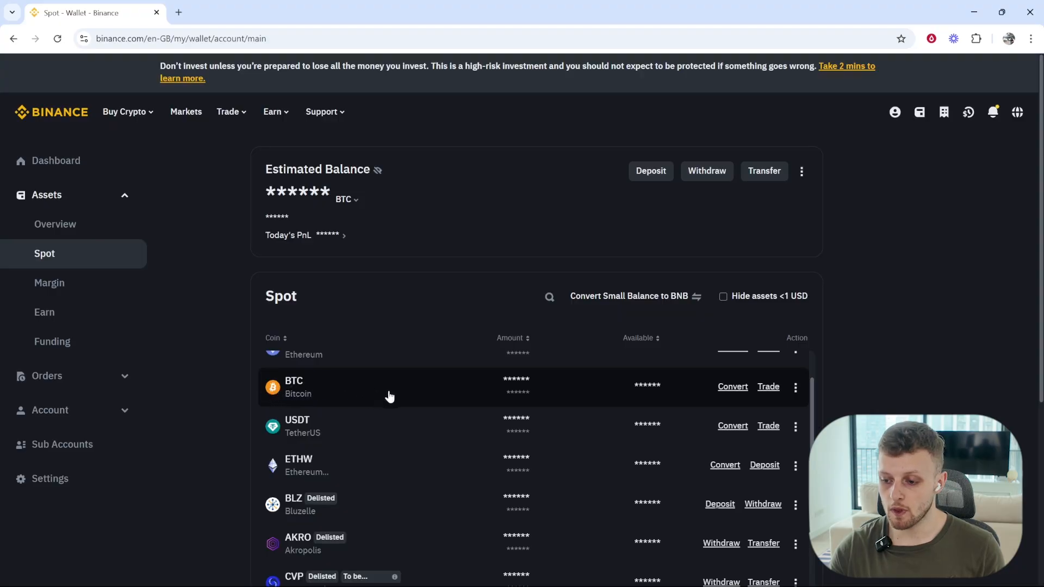
{"action": "left_click", "coordinate": [794, 387]}
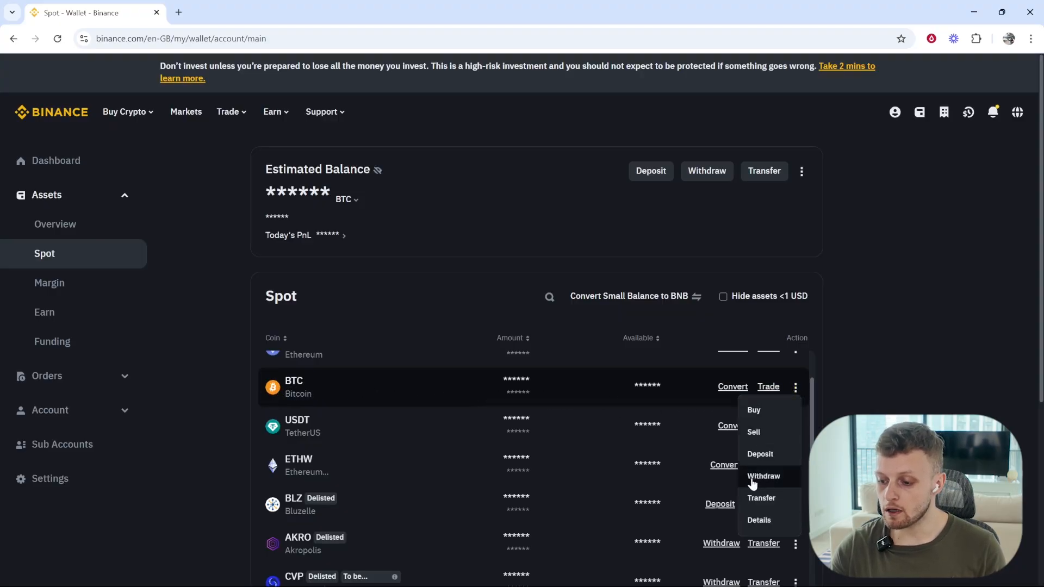
{"action": "mouse_move", "coordinate": [763, 480]}
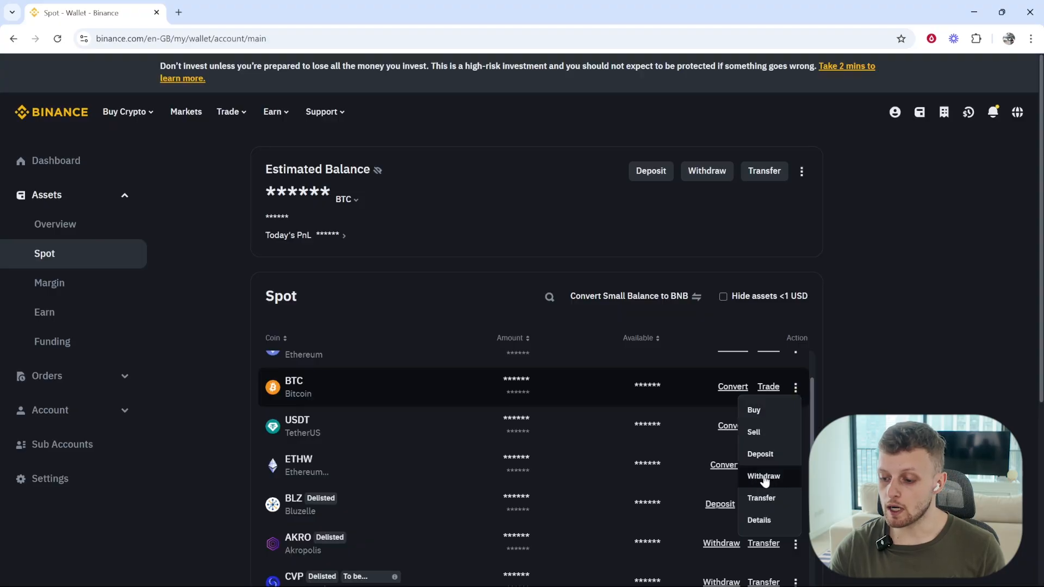
- Start a BTC withdrawal so the Withdraw Crypto form loads with BTC as the coin
{"action": "left_click", "coordinate": [762, 476]}
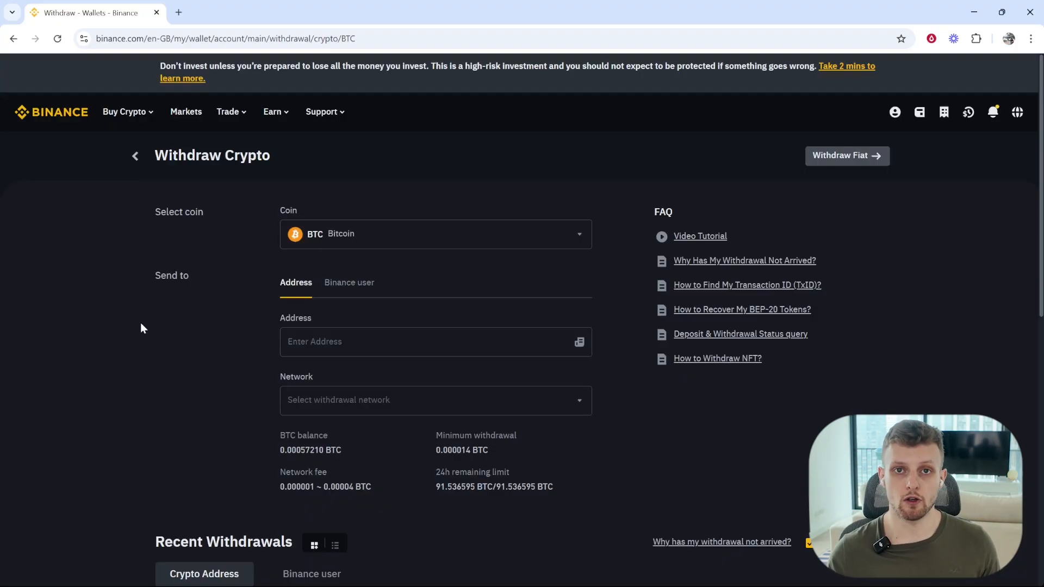
{"action": "mouse_move", "coordinate": [90, 354]}
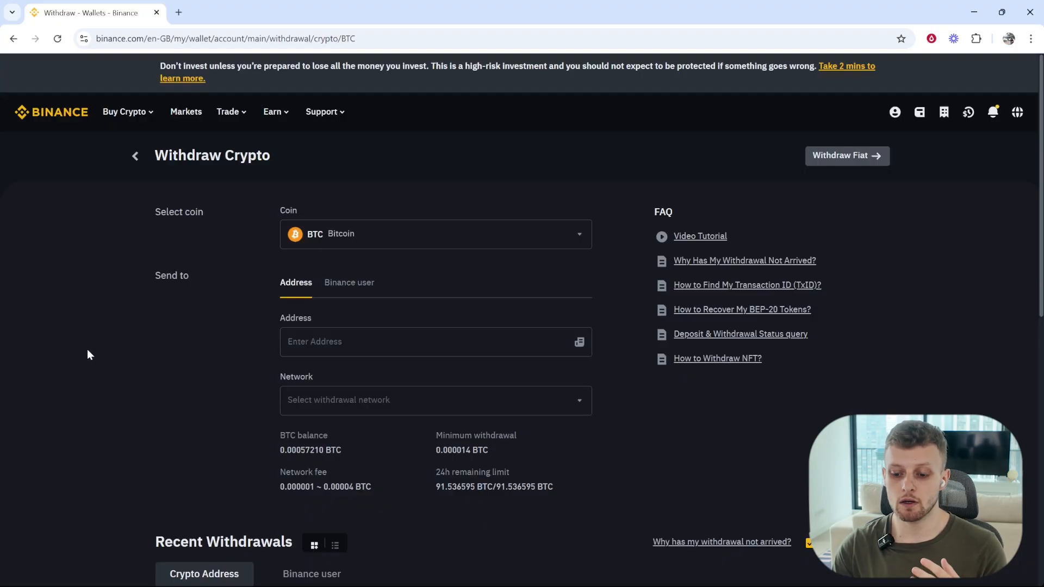
- Show the Exodus Bitcoin receiving address with its QR code and copy it
{"action": "left_click", "coordinate": [658, 571]}
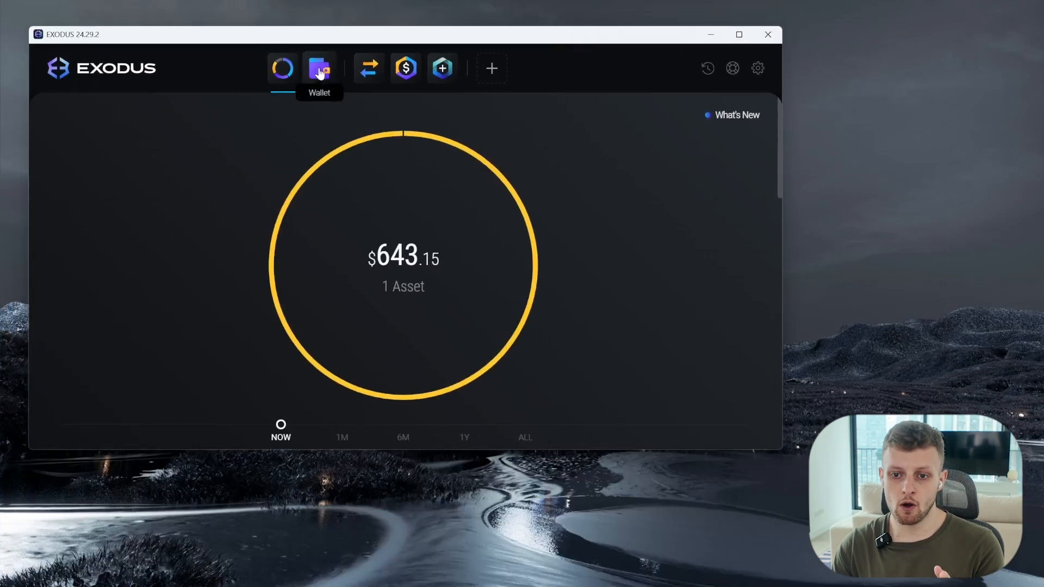
{"action": "left_click", "coordinate": [319, 68]}
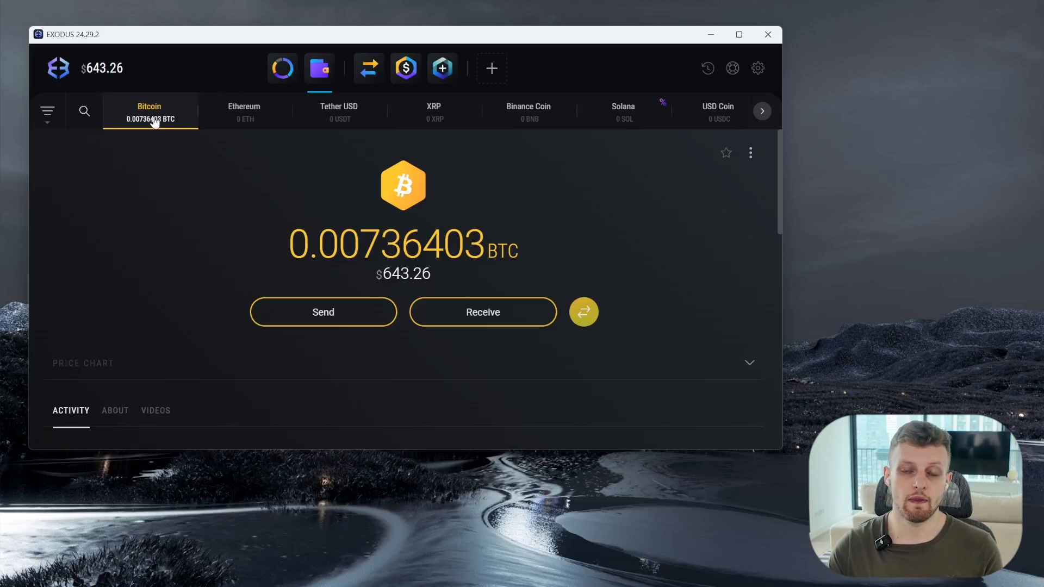
{"action": "mouse_move", "coordinate": [153, 113]}
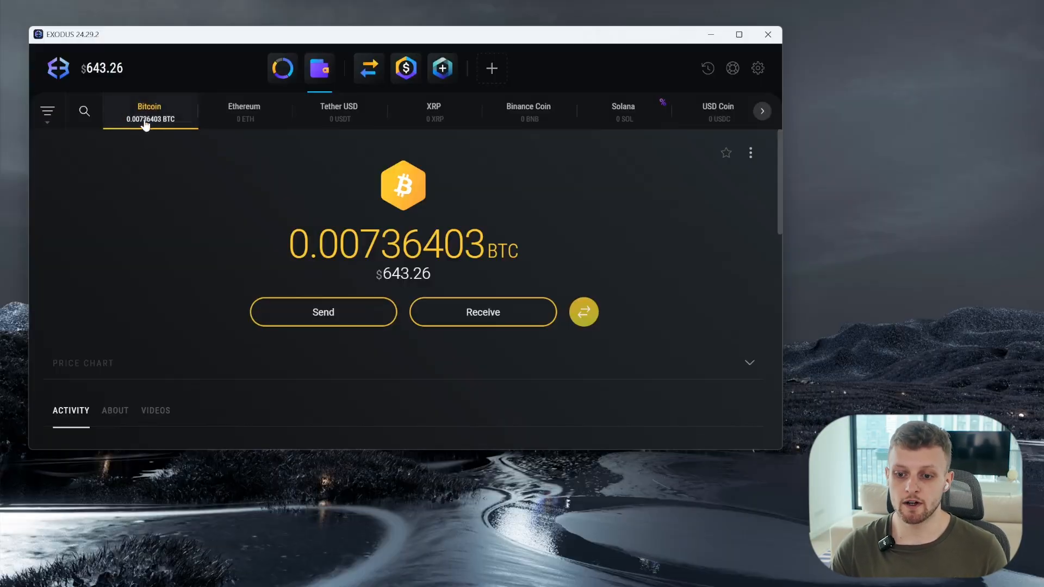
{"action": "mouse_move", "coordinate": [314, 212]}
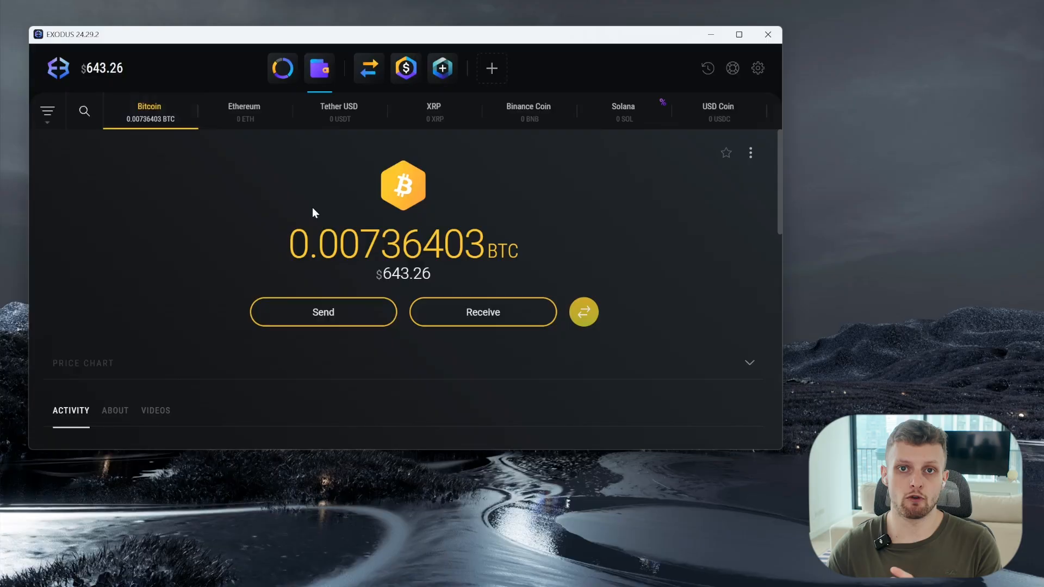
{"action": "mouse_move", "coordinate": [316, 206]}
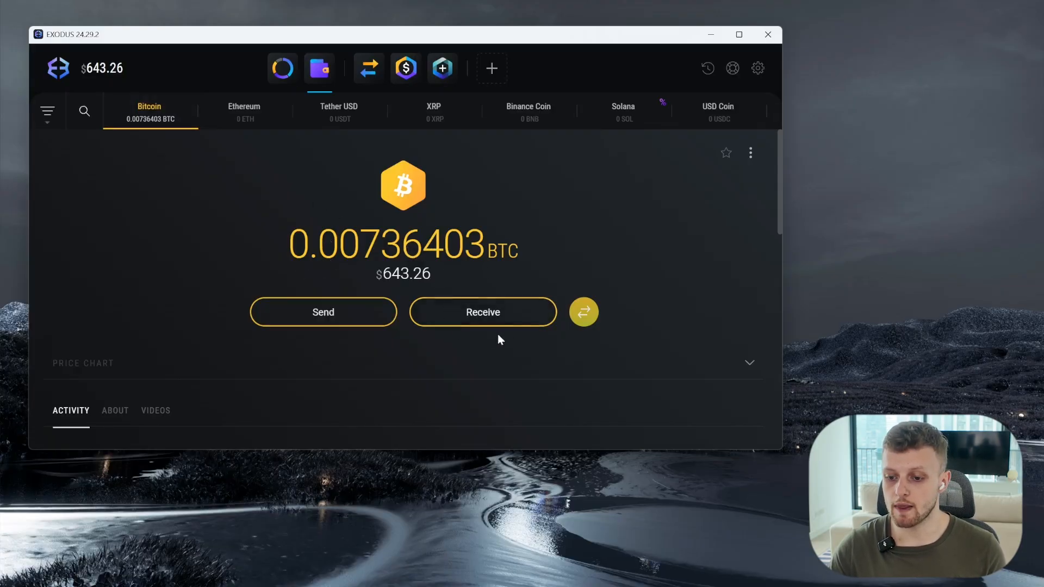
{"action": "left_click", "coordinate": [483, 312]}
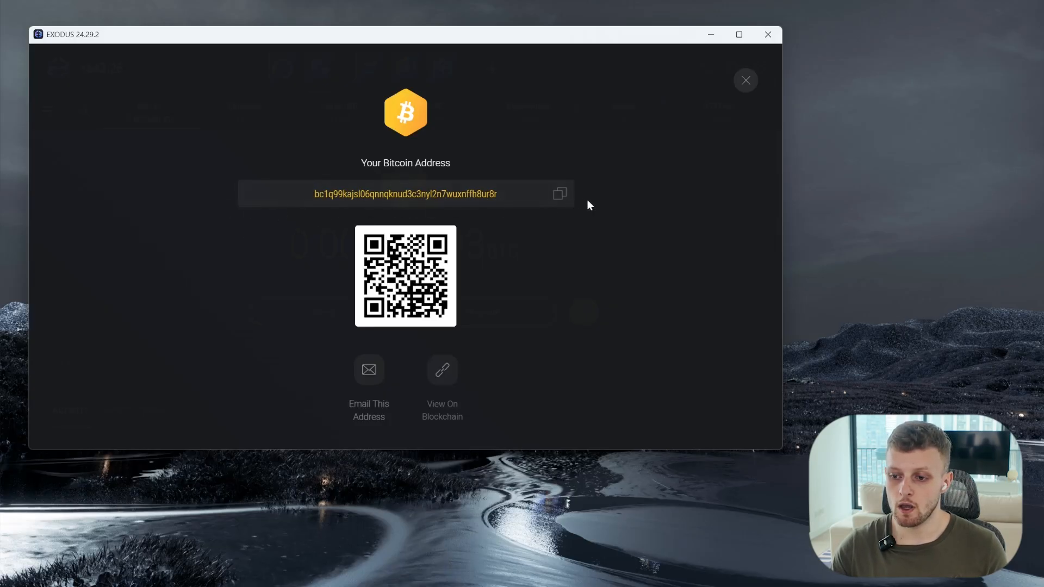
{"action": "left_click", "coordinate": [558, 194]}
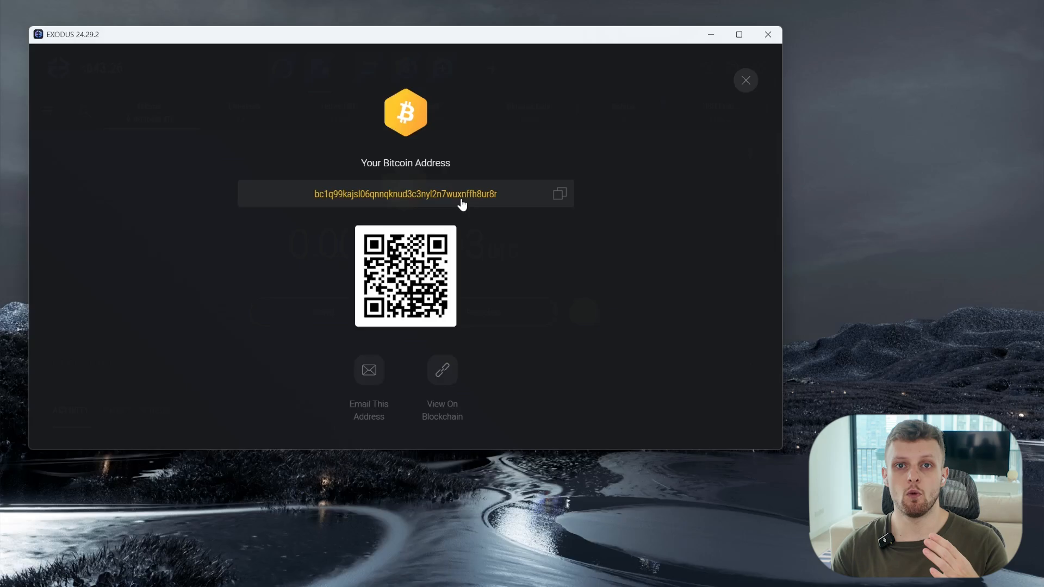
{"action": "mouse_move", "coordinate": [439, 215]}
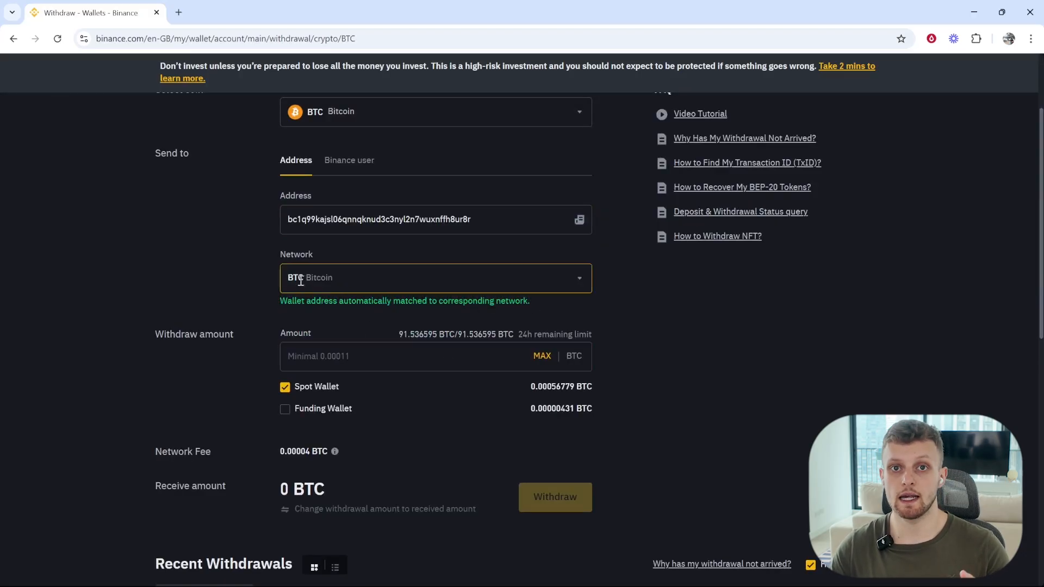
- Set the amount to the entire spot BTC balance via MAX, giving 0.00052779 BTC after the fee
{"action": "left_click", "coordinate": [413, 355]}
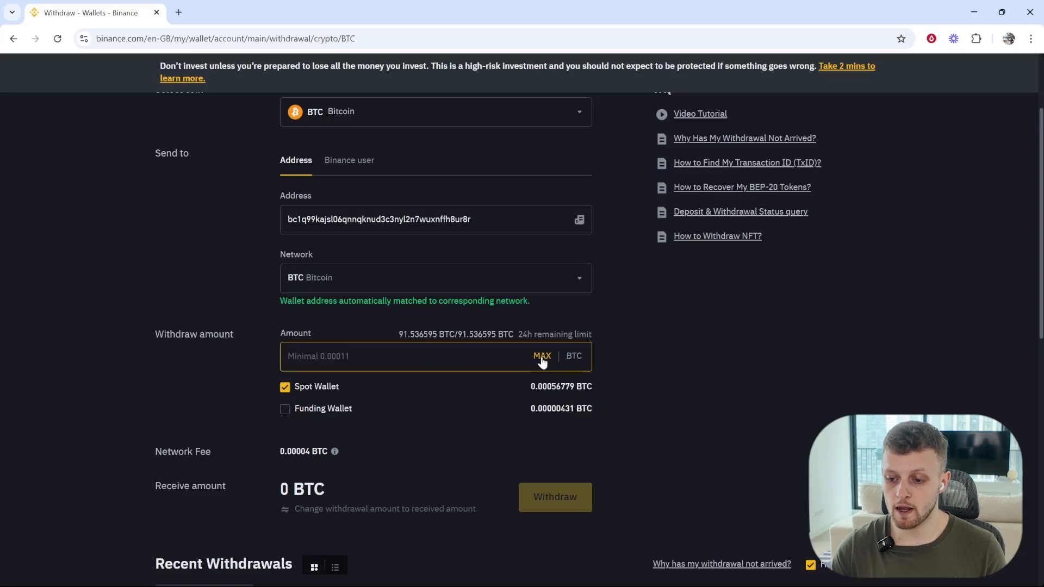
{"action": "left_click", "coordinate": [541, 356]}
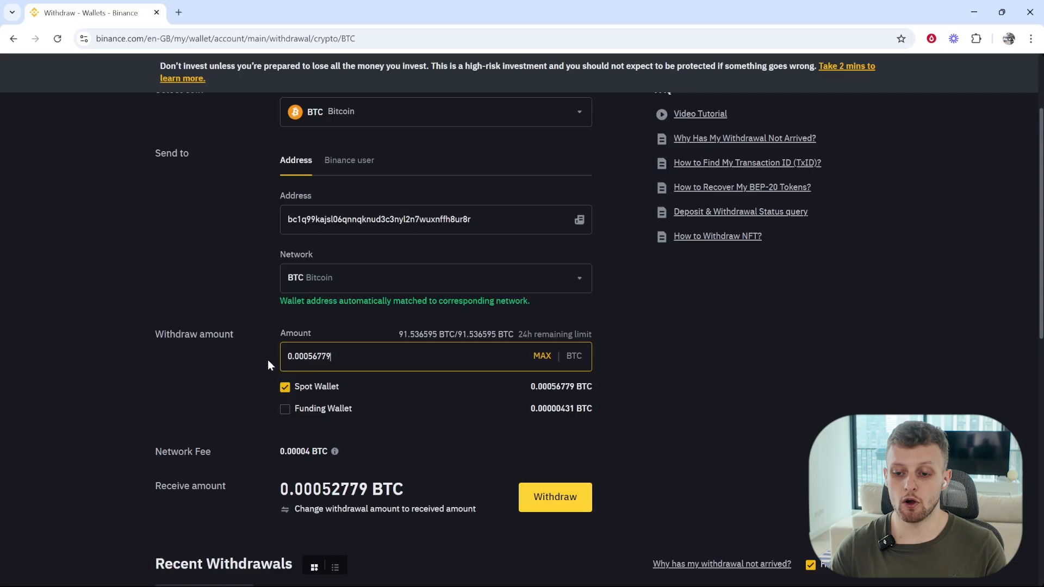
{"action": "mouse_move", "coordinate": [320, 382]}
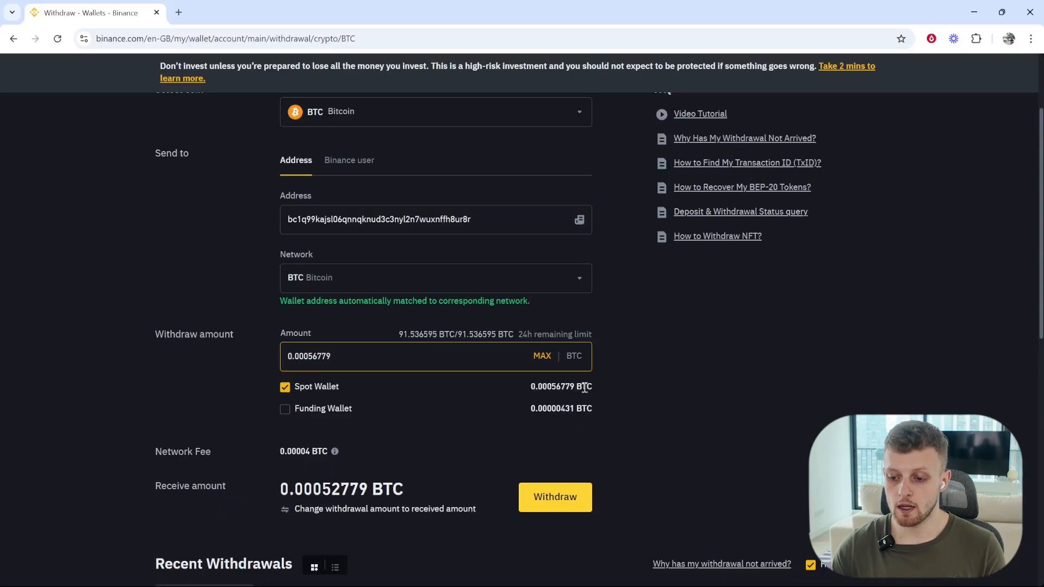
{"action": "scroll", "scroll_direction": "down", "scroll_amount": 3}
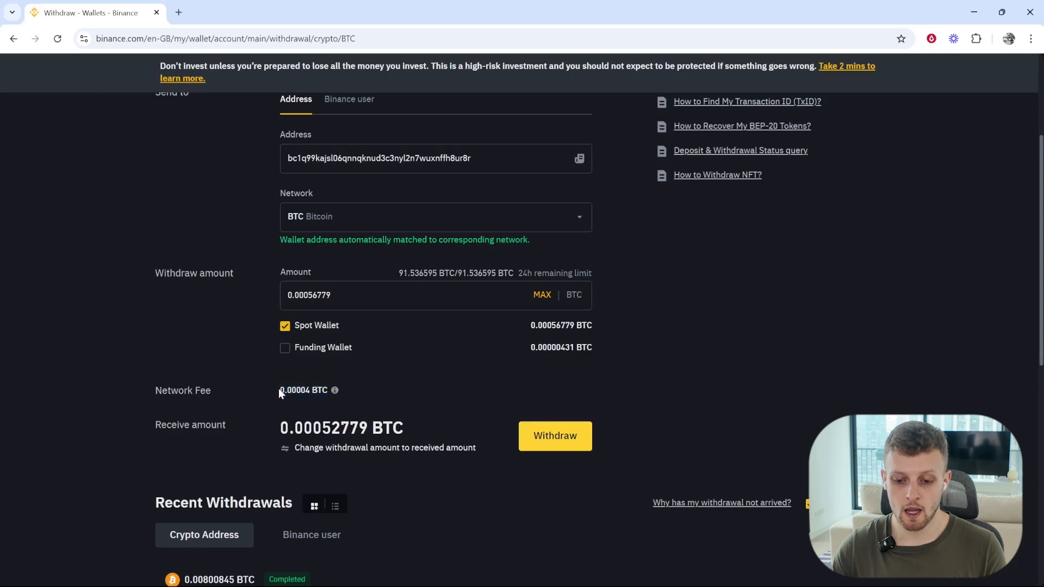
{"action": "scroll", "scroll_direction": "down", "scroll_amount": 3}
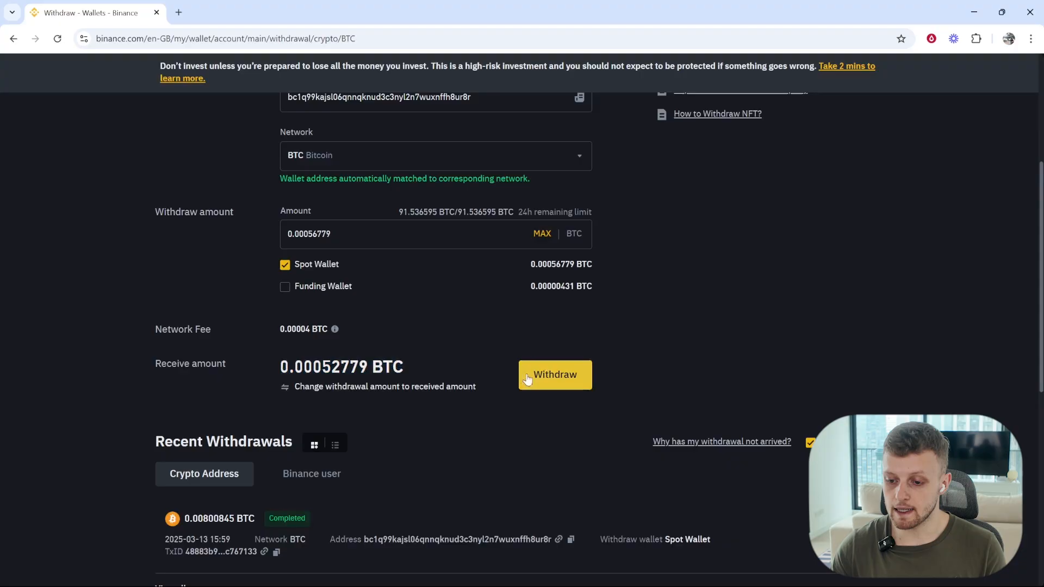
- Confirm the withdrawal summary and verifications so the 0.00052779 BTC request is submitted
{"action": "left_click", "coordinate": [554, 374]}
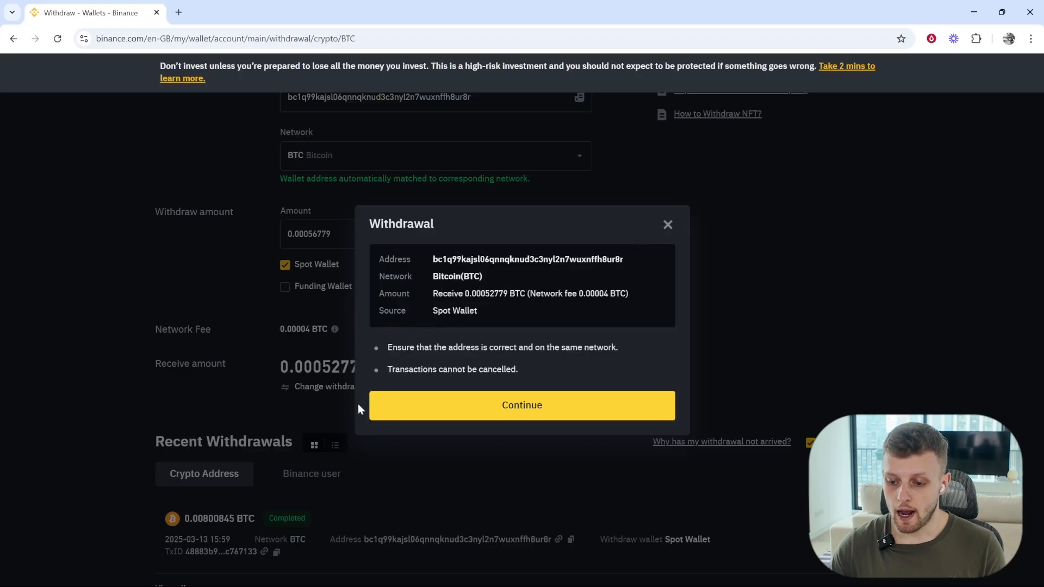
{"action": "left_click", "coordinate": [521, 405]}
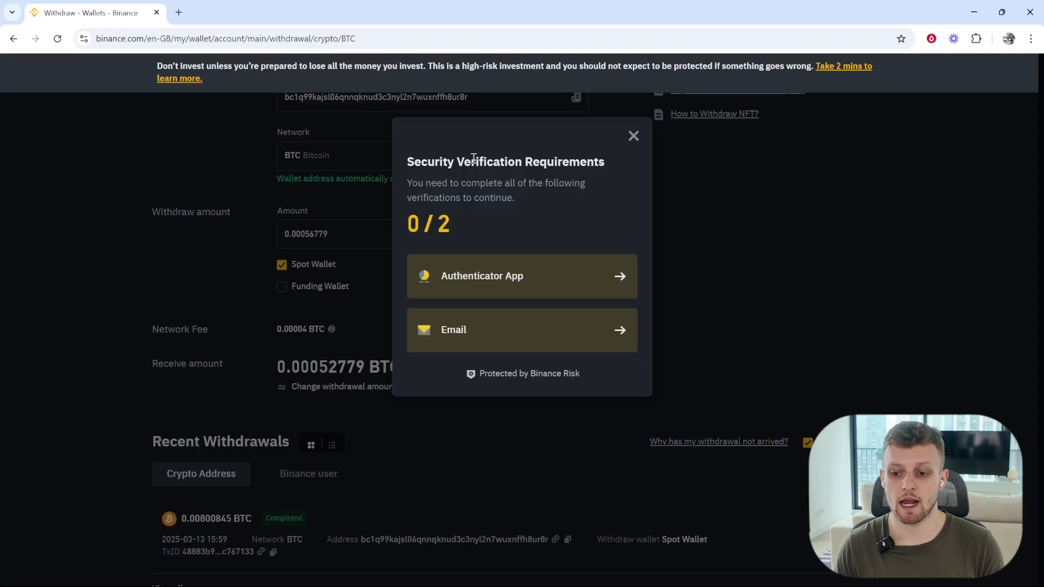
{"action": "mouse_move", "coordinate": [511, 287]}
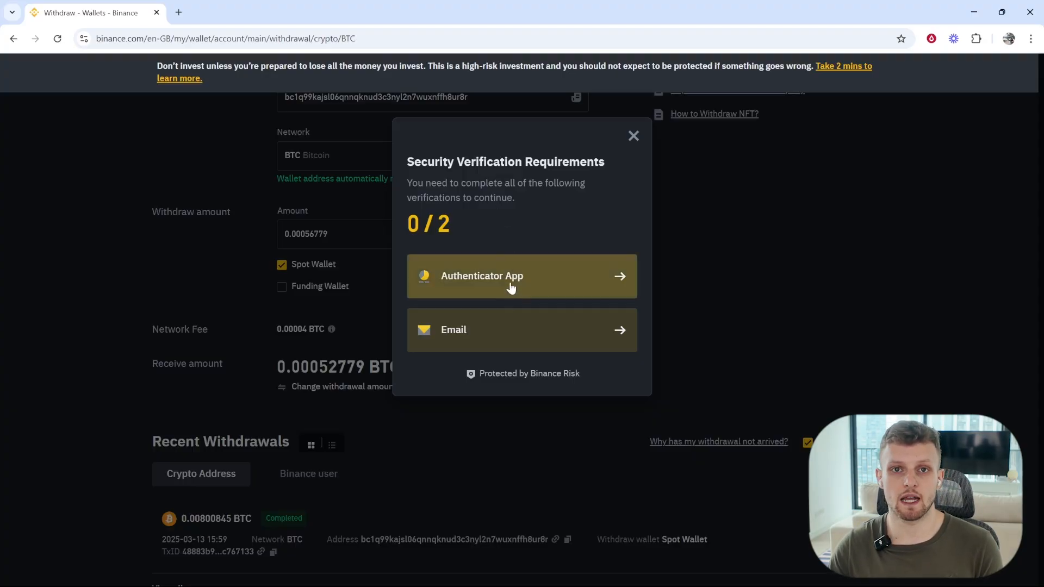
{"action": "mouse_move", "coordinate": [509, 292]}
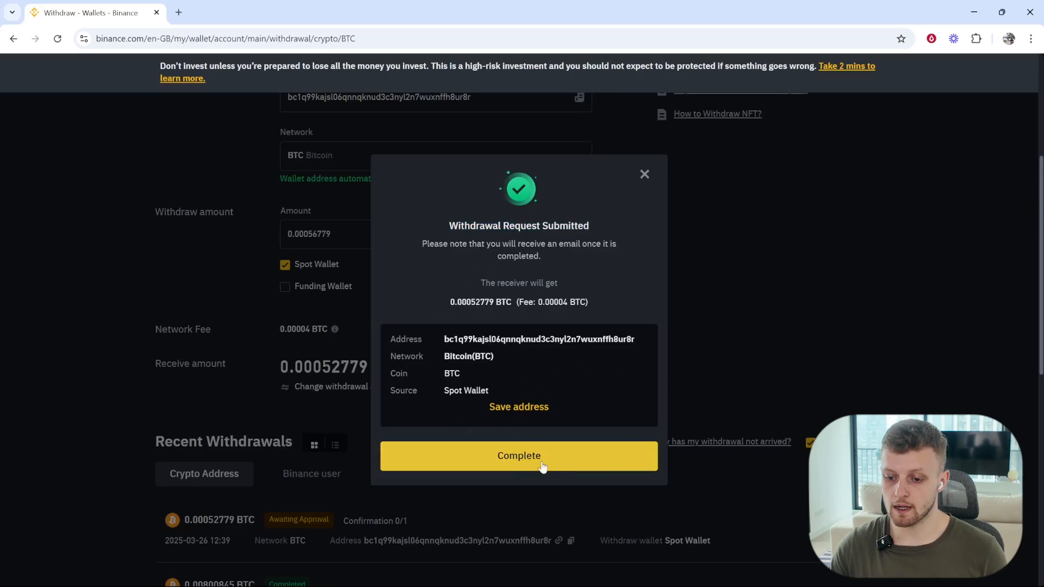
{"action": "left_click", "coordinate": [518, 456]}
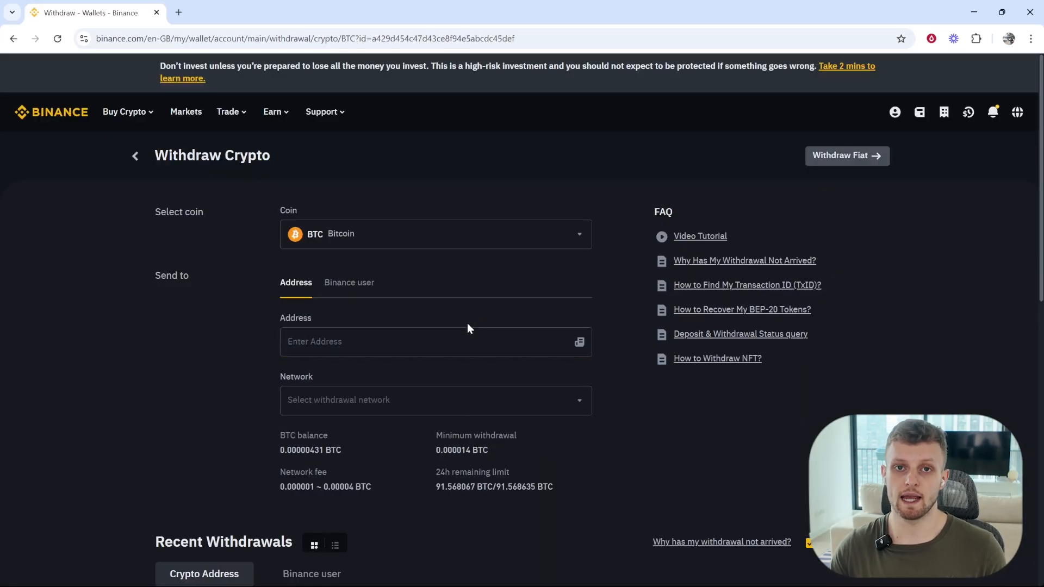
- Reveal Recent Withdrawals where the 0.00052779 BTC withdrawal shows as processing
{"action": "scroll", "scroll_direction": "down", "scroll_amount": 3}
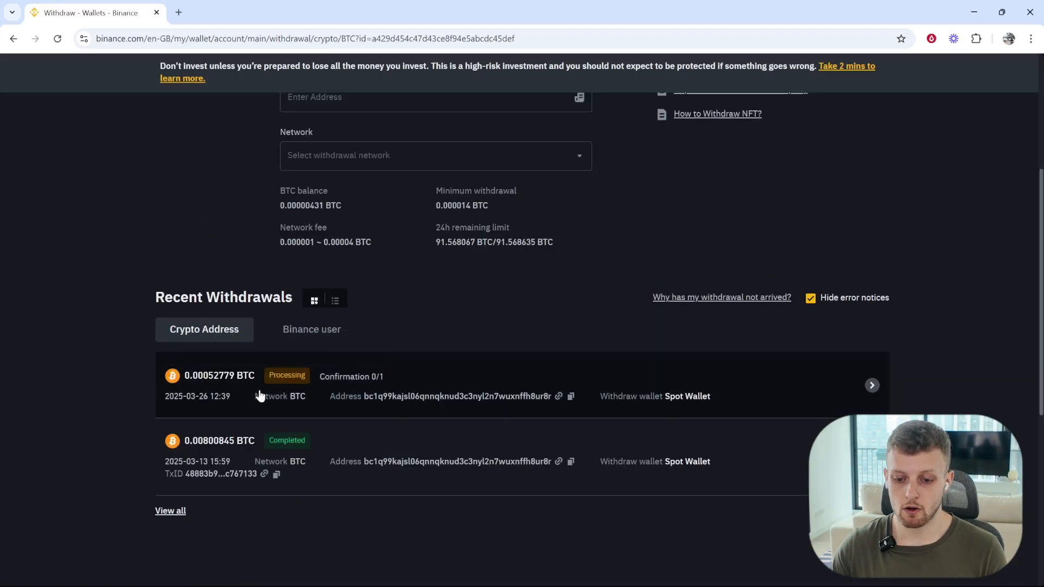
{"action": "mouse_move", "coordinate": [381, 381]}
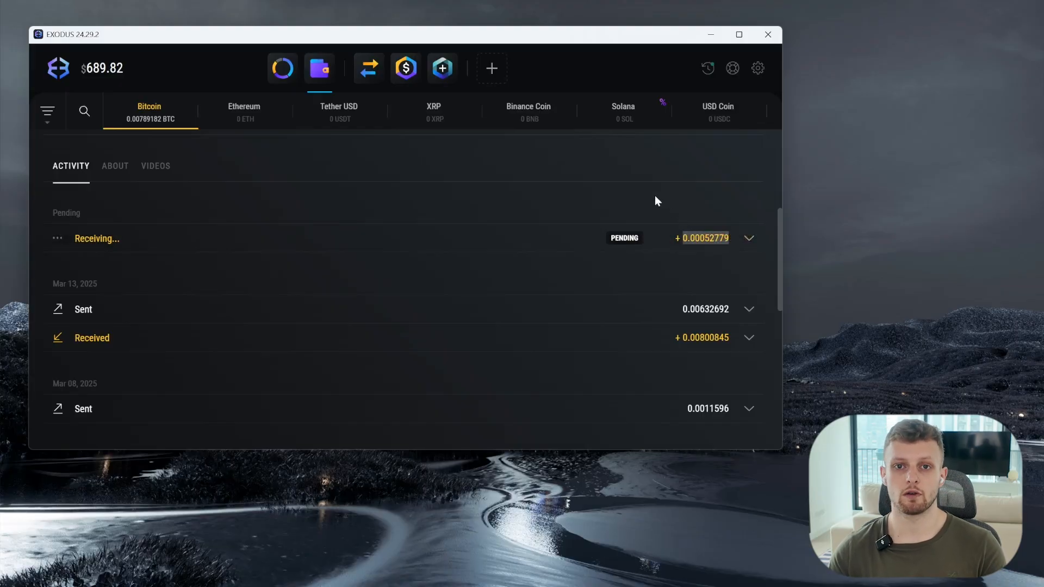
{"action": "mouse_move", "coordinate": [650, 202]}
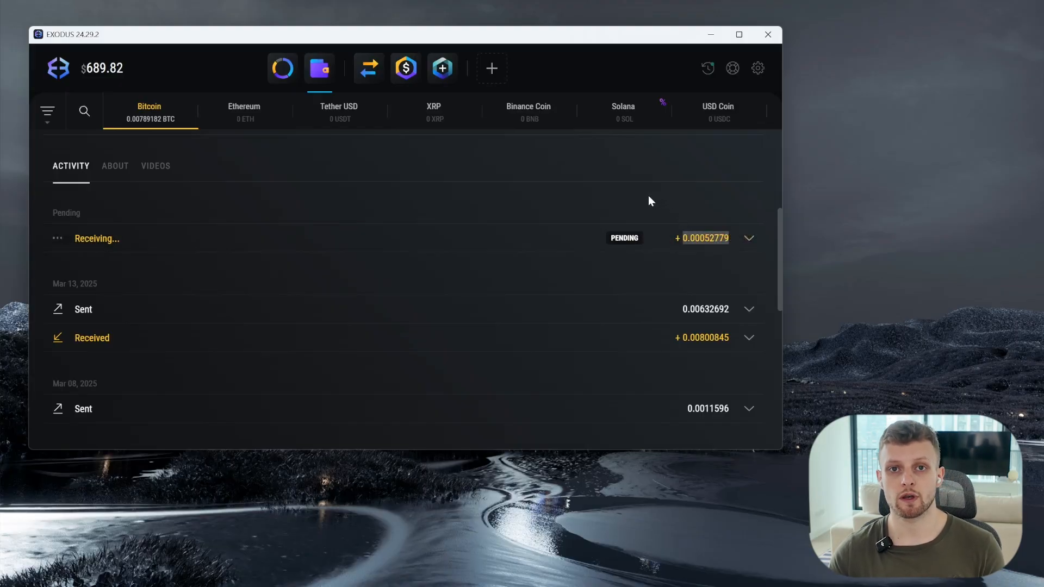